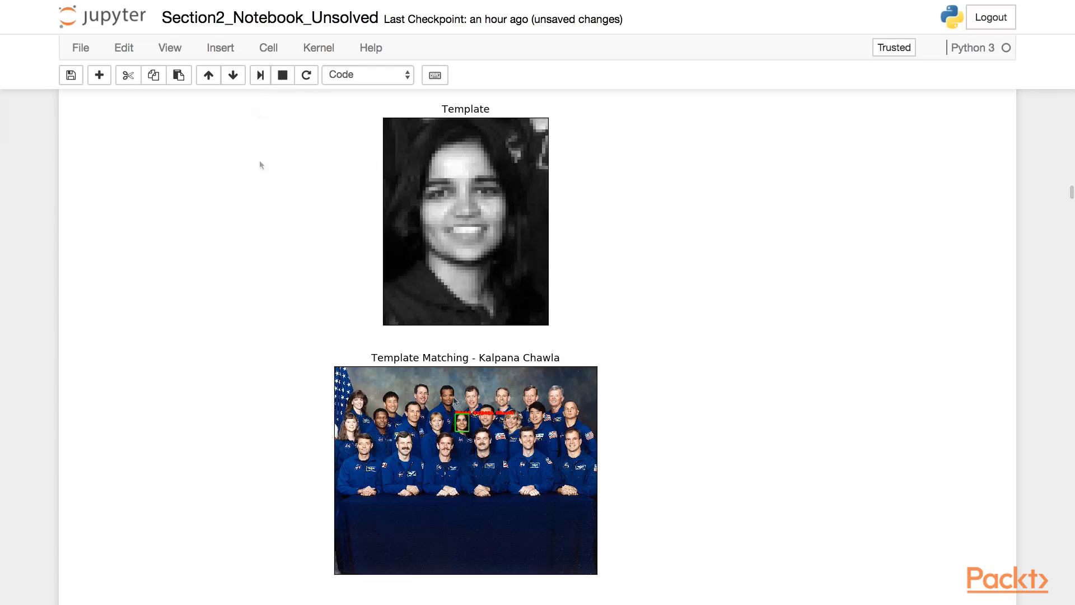
mouse_move(523, 213)
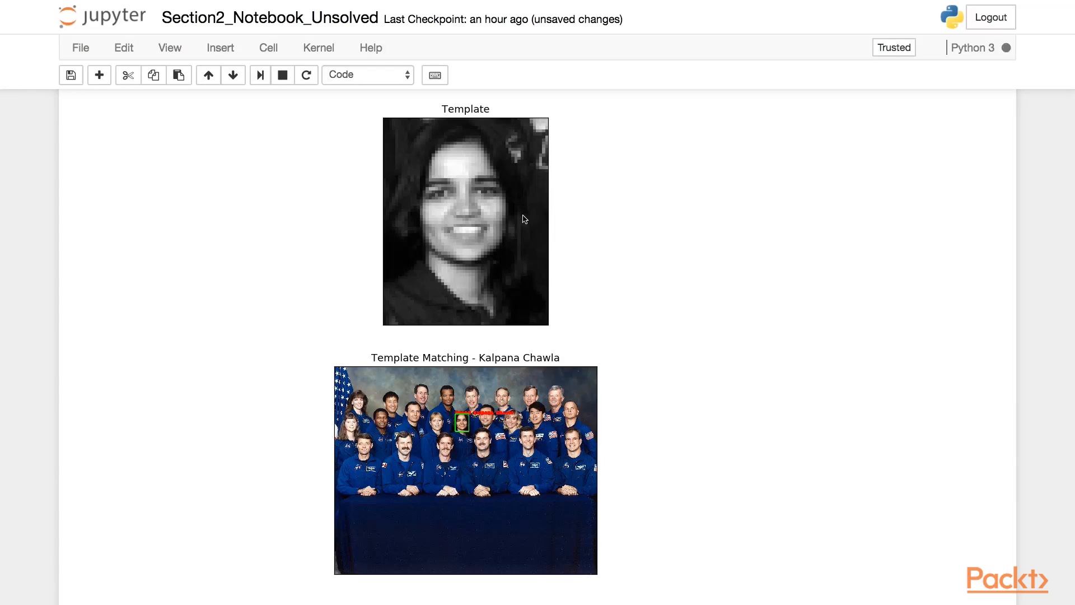
scroll(up, 3)
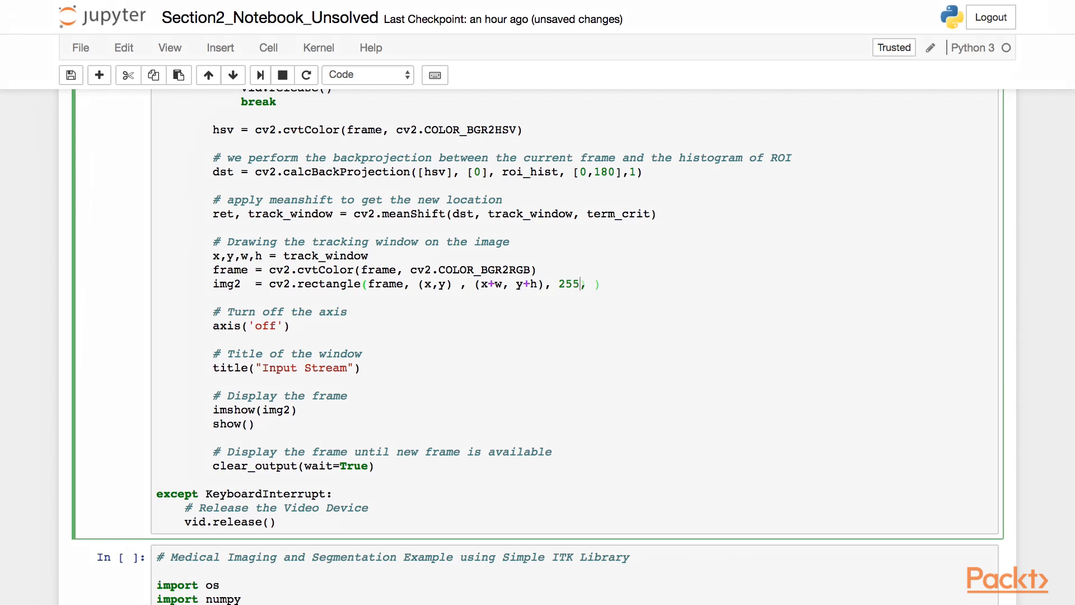
text(2)
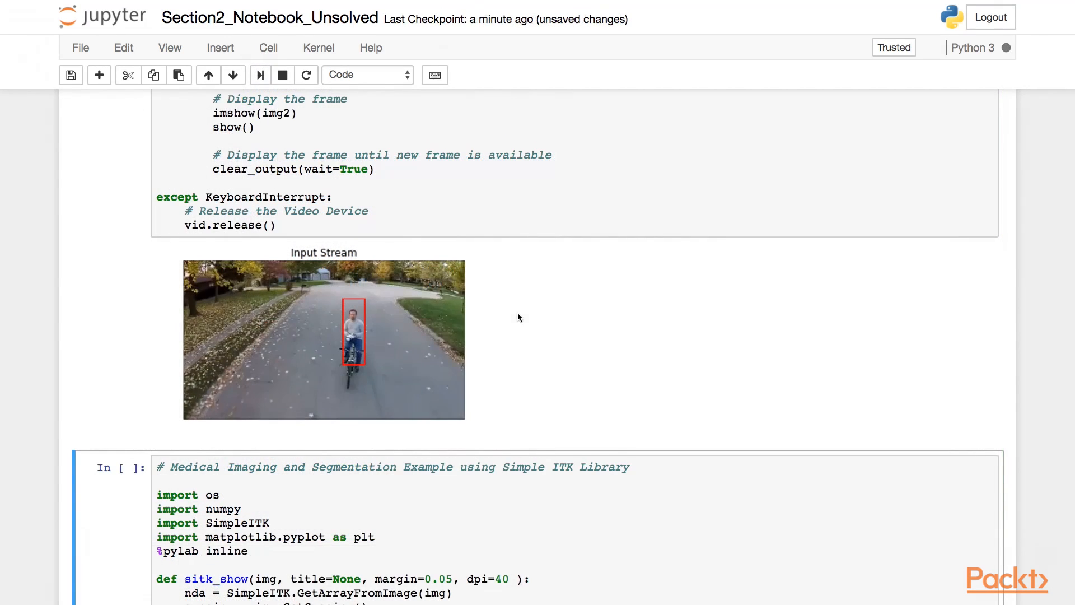
mouse_move(355, 342)
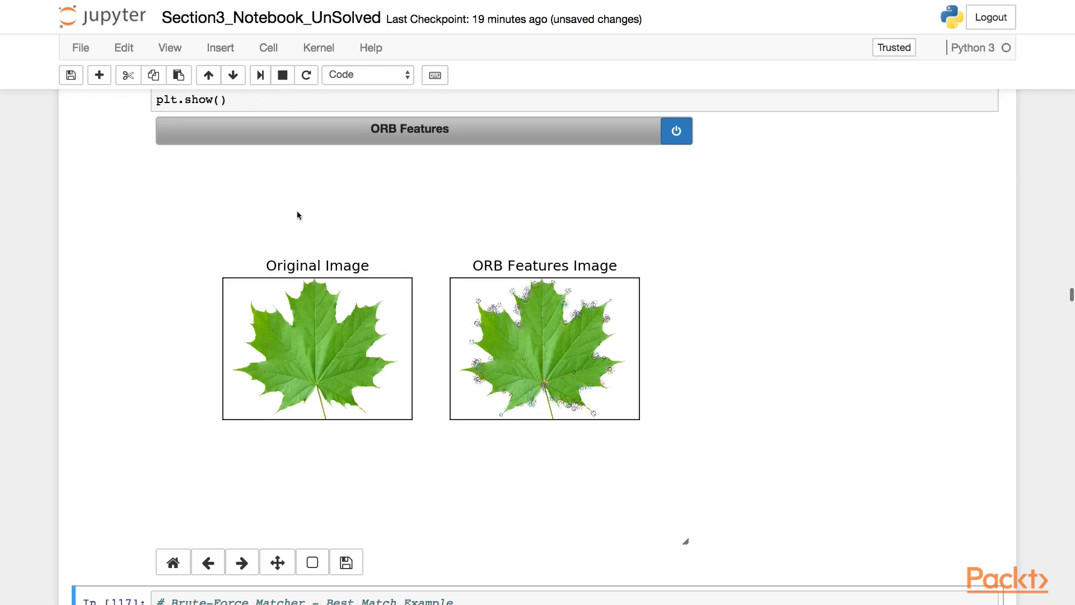
mouse_move(555, 333)
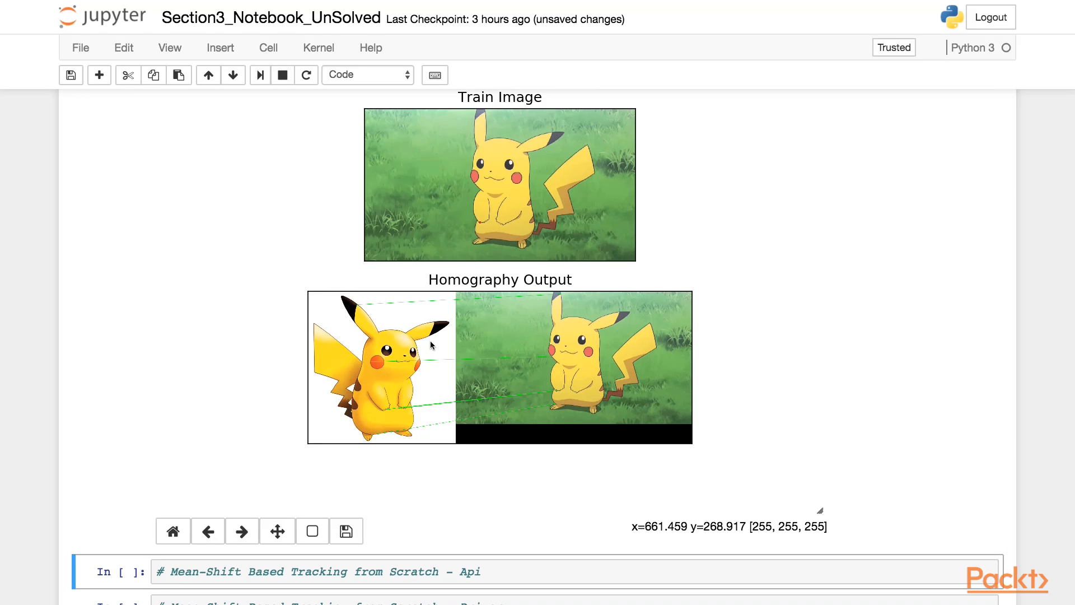
mouse_move(490, 353)
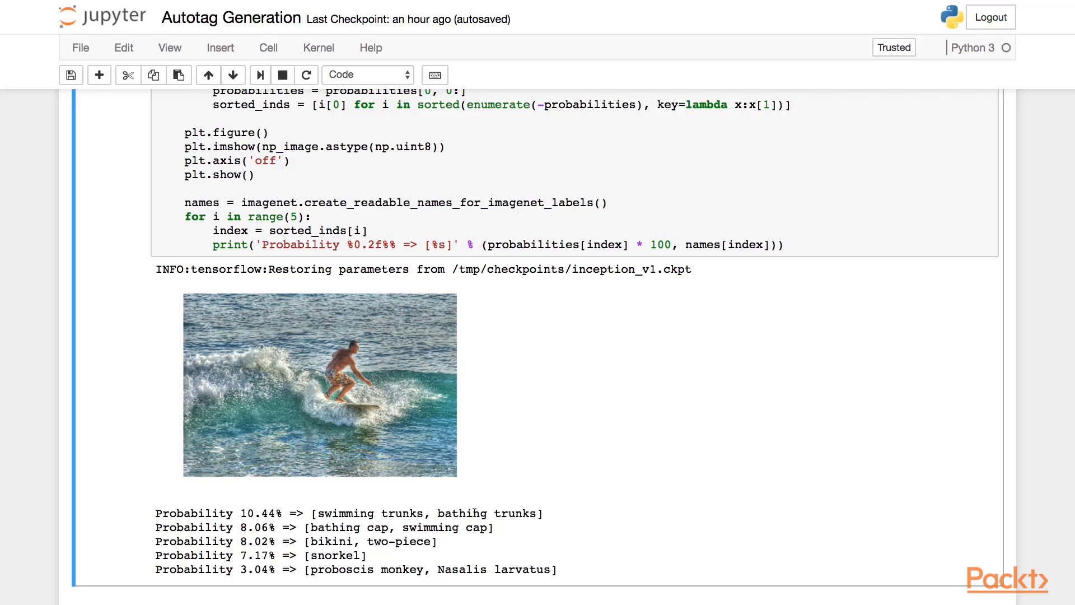
mouse_move(423, 406)
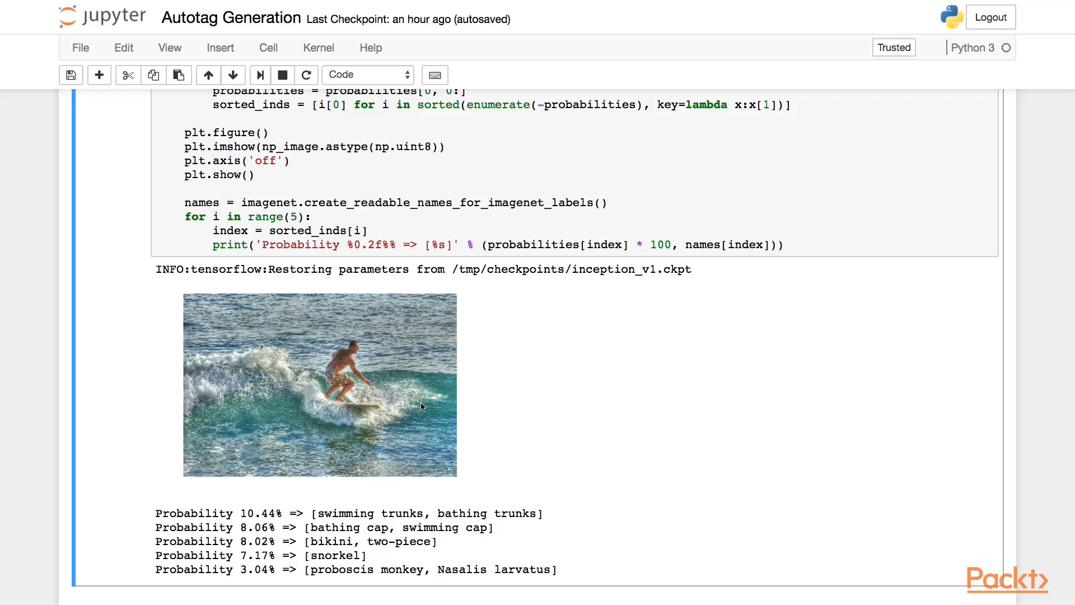
mouse_move(389, 504)
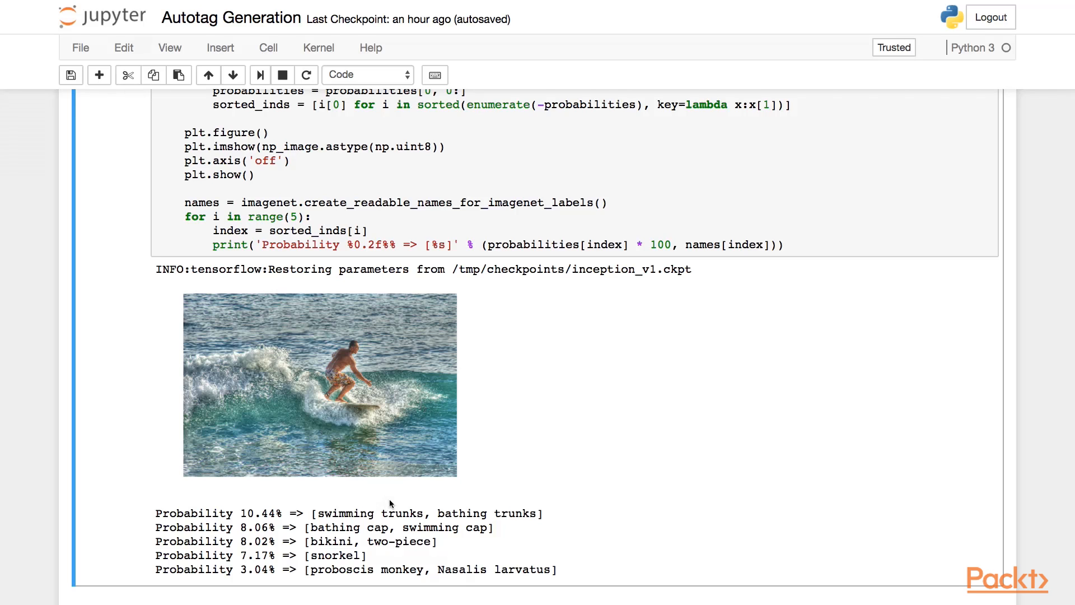